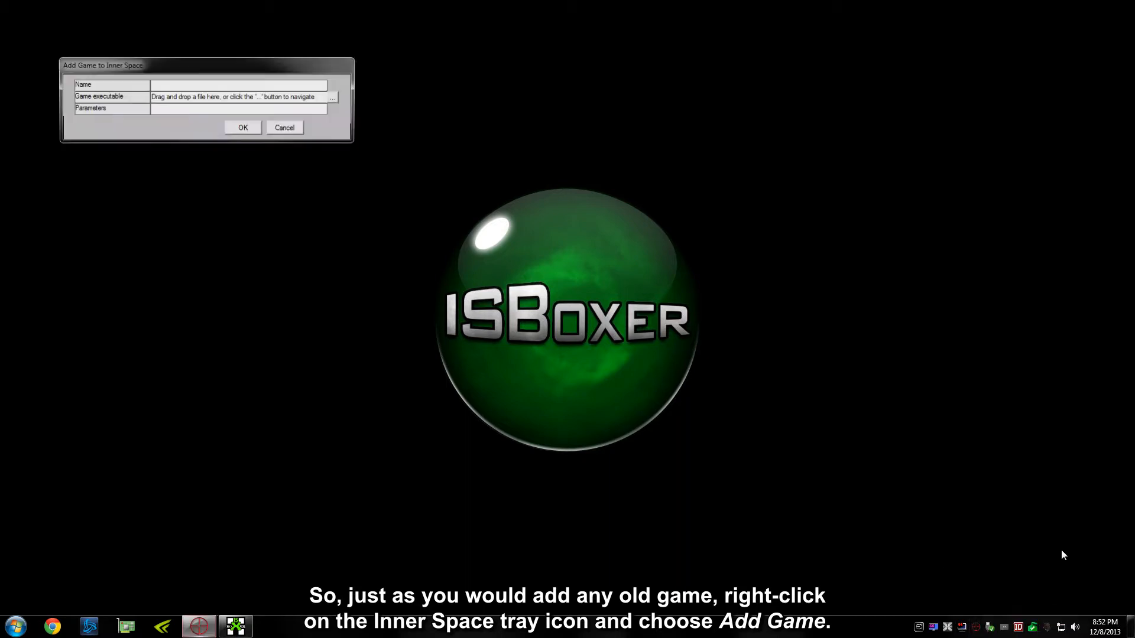
Name the new game dxNothing and start browsing for its executable
text(d)
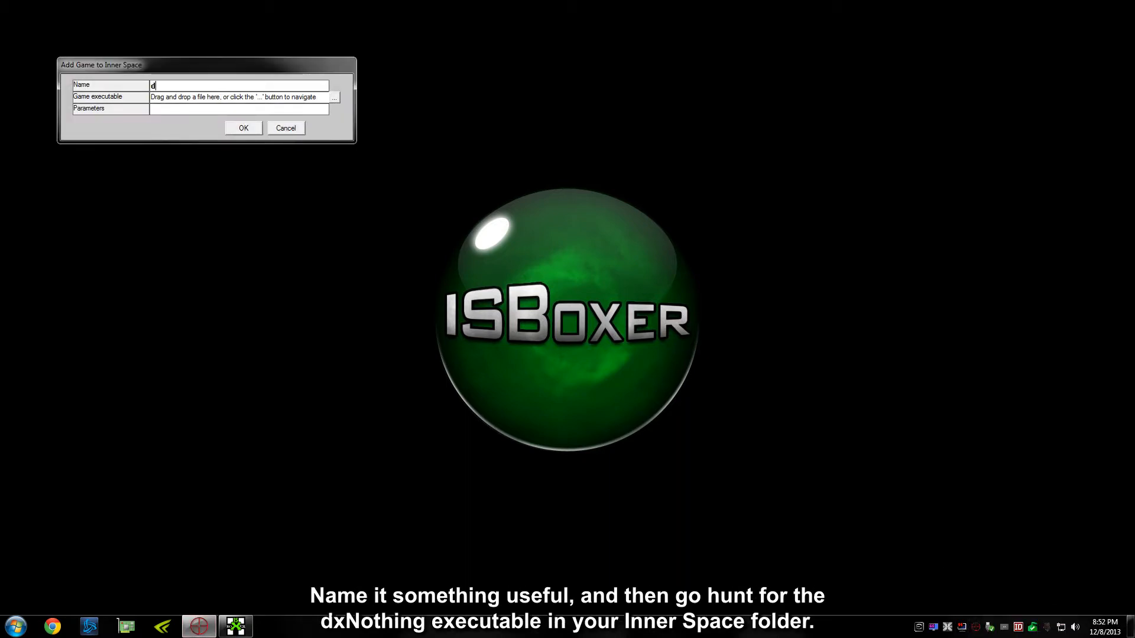
text(xNothing)
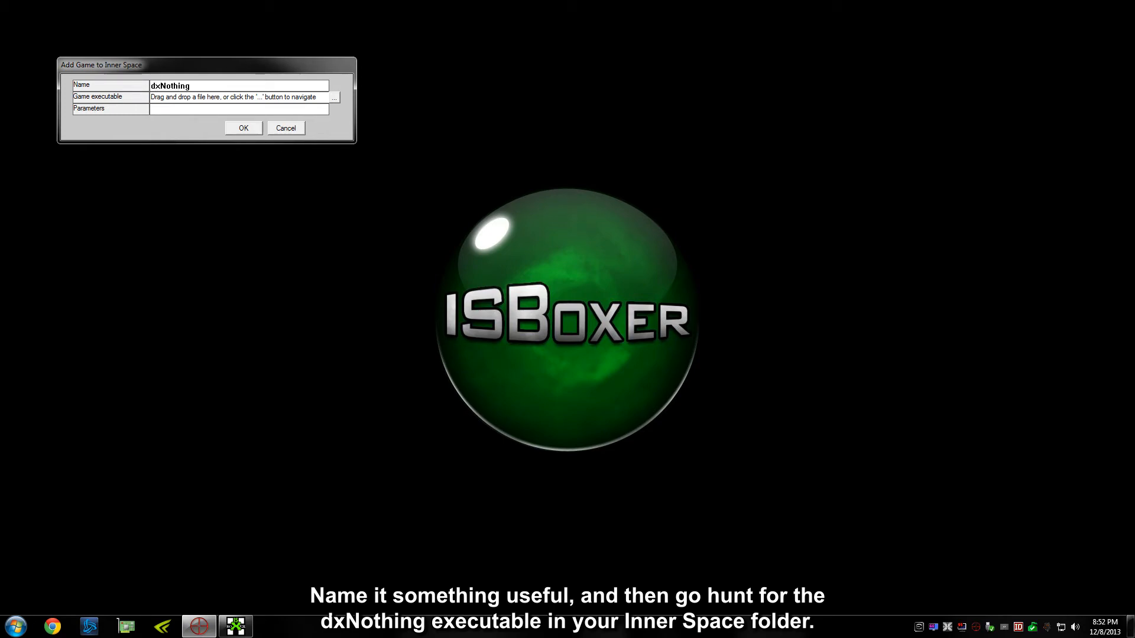
click(334, 97)
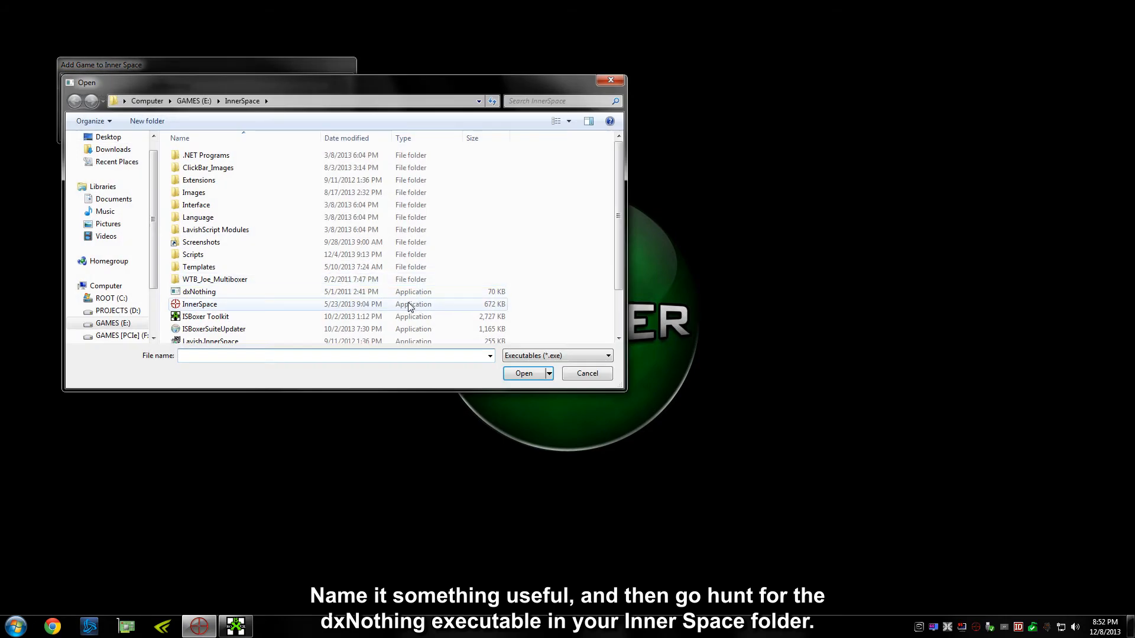
Choose the dxNothing executable from the InnerSpace folder and confirm it
click(199, 292)
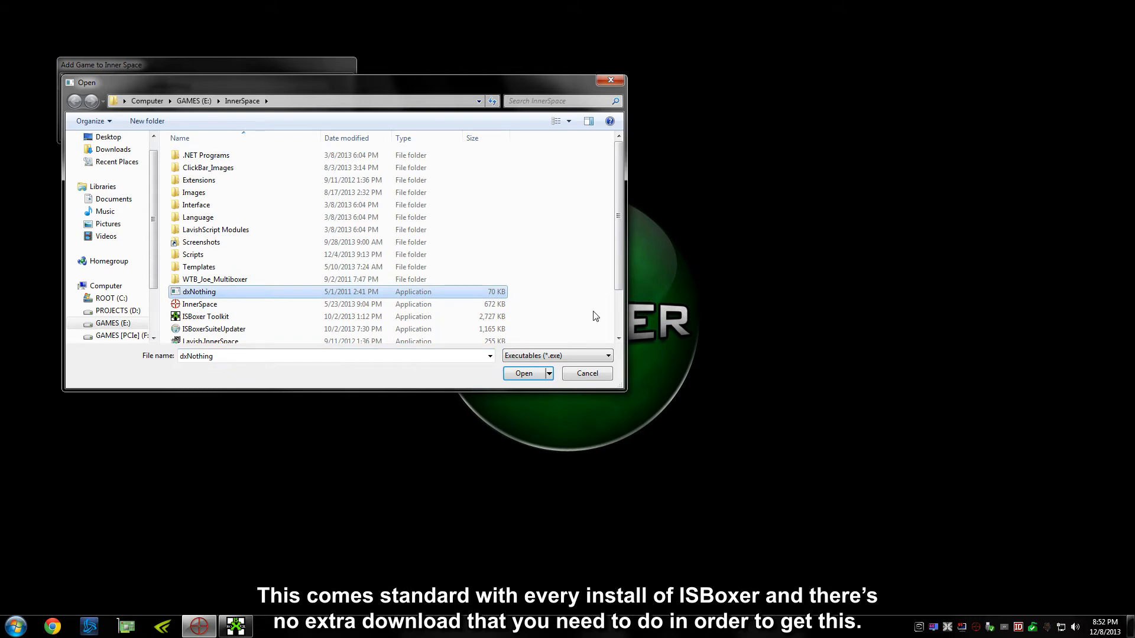
mouse_move(523, 373)
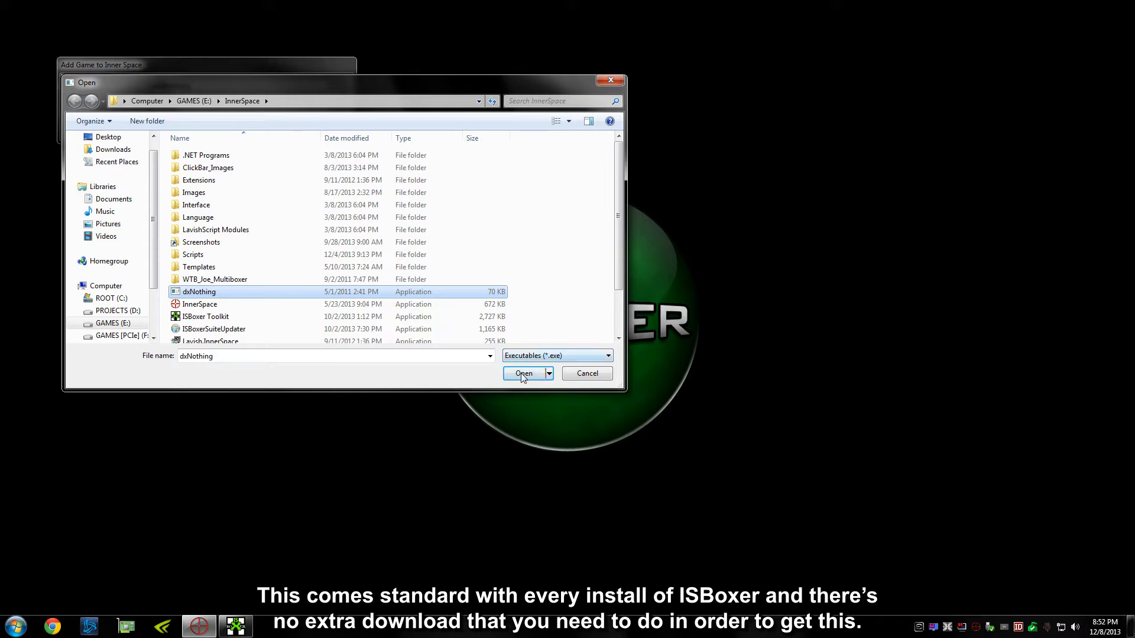
click(522, 372)
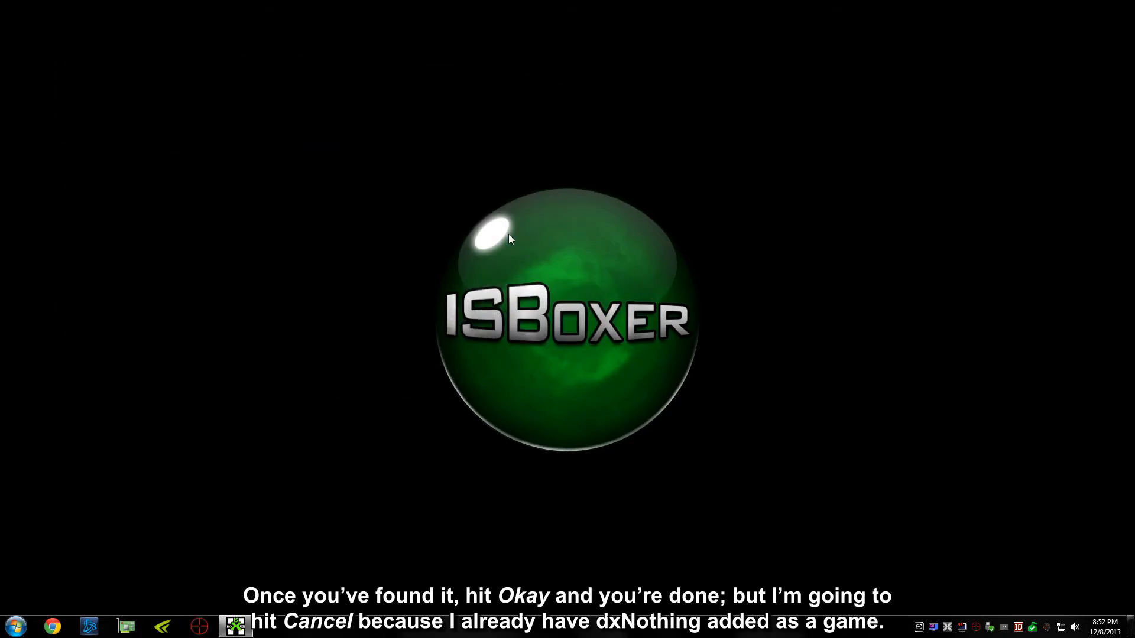
mouse_move(389, 556)
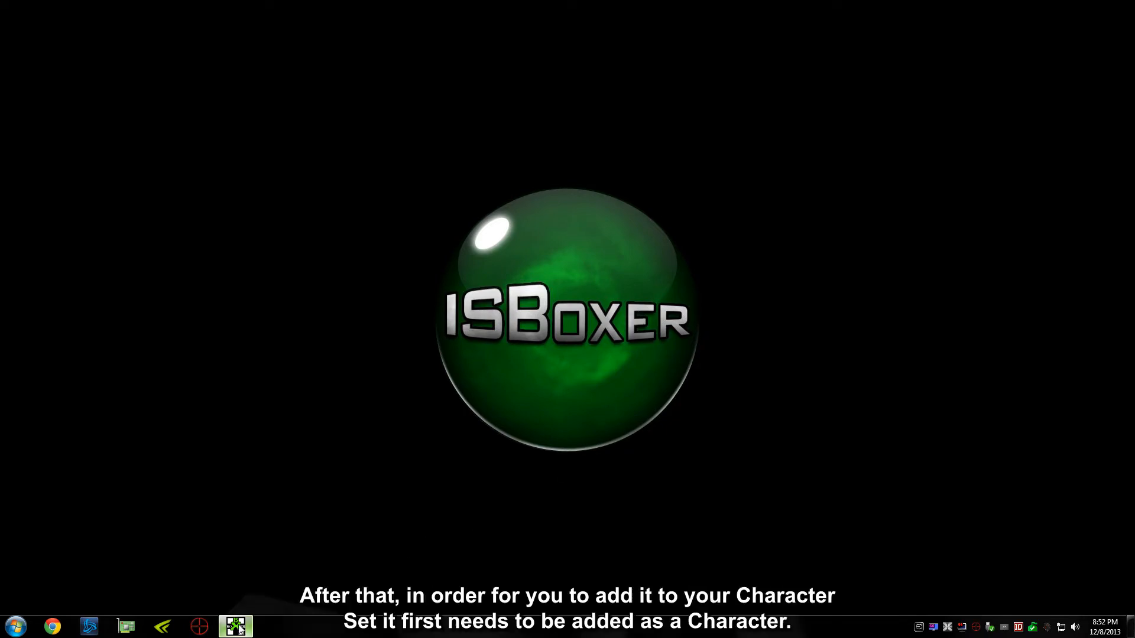
Bring up the ISBoxer Toolkit window from the taskbar
click(234, 627)
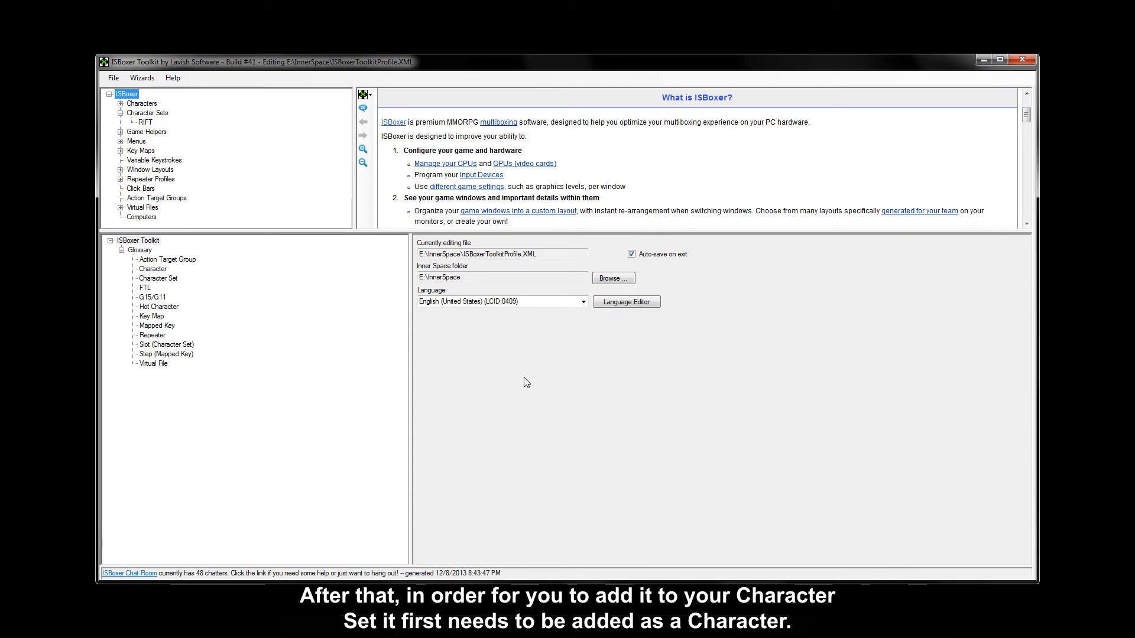
Create character dxN using the dxNothing game with Video FX viewers staying in background
click(141, 104)
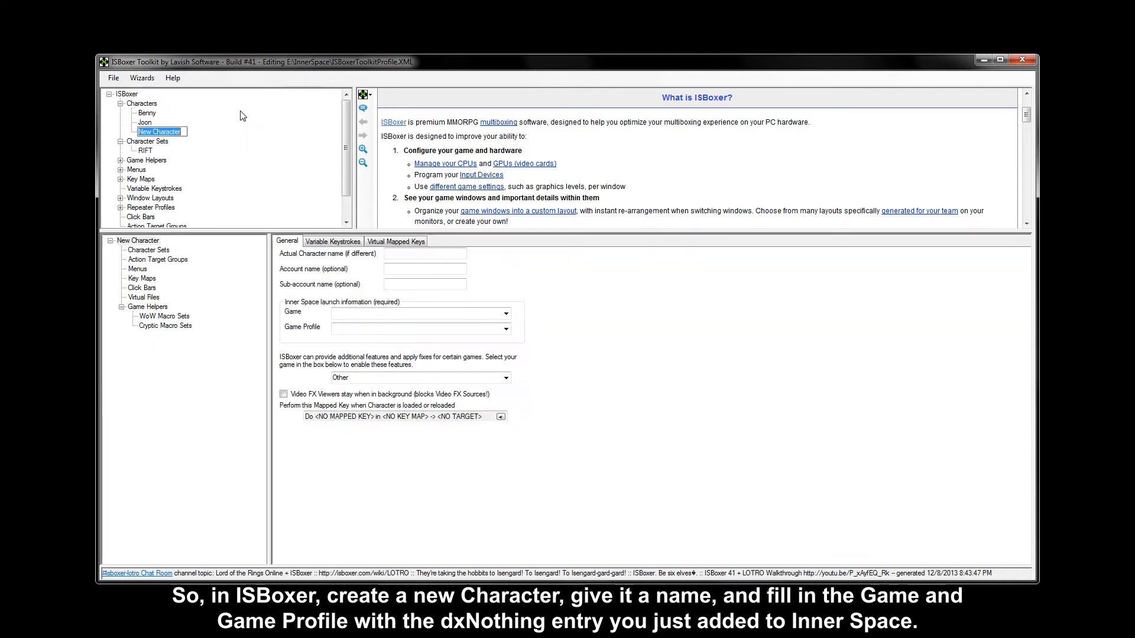
text(dxN)
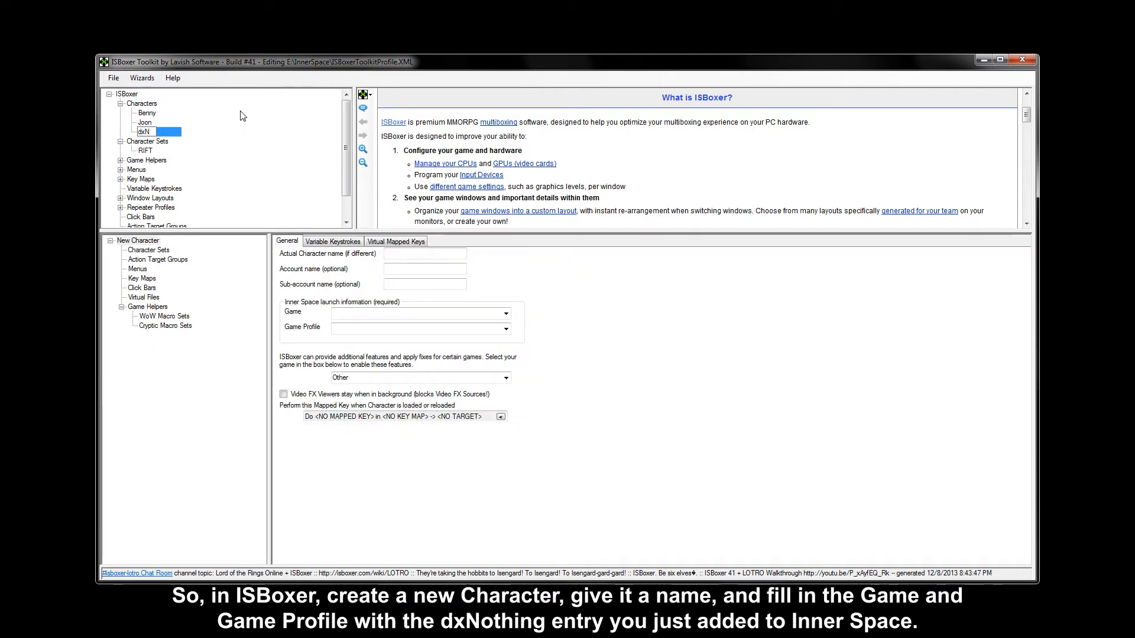
click(504, 312)
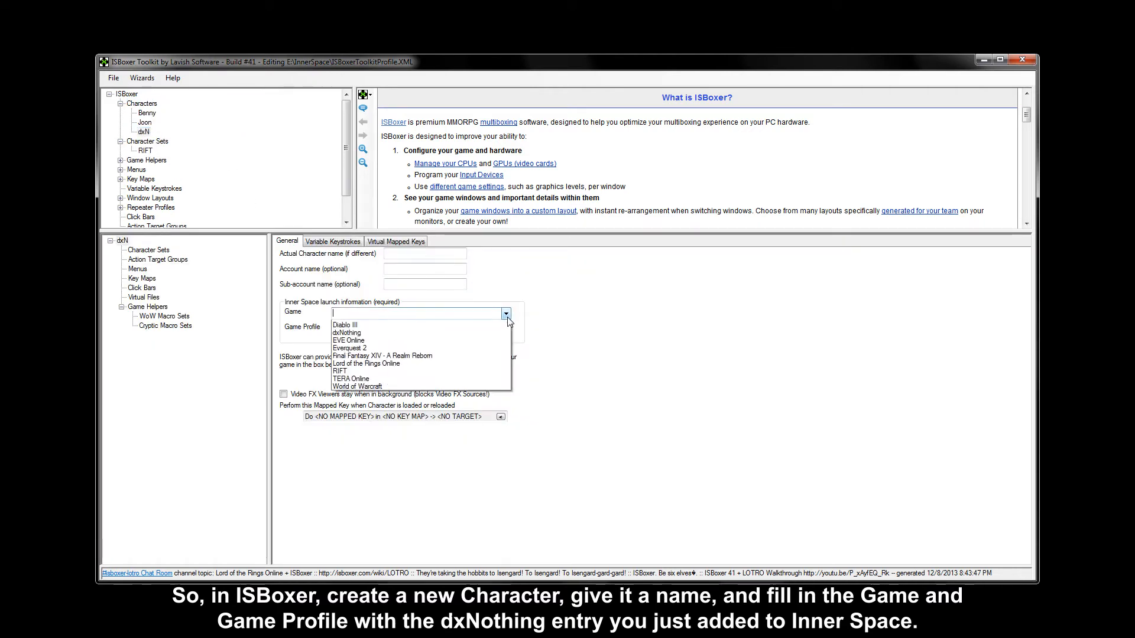
click(347, 332)
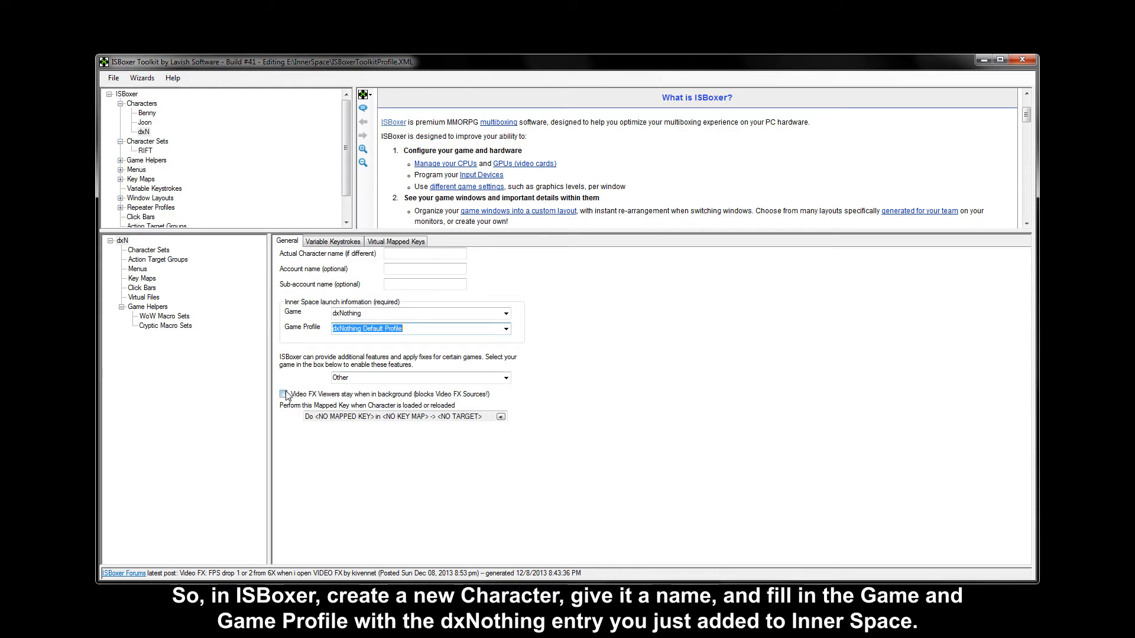
click(282, 394)
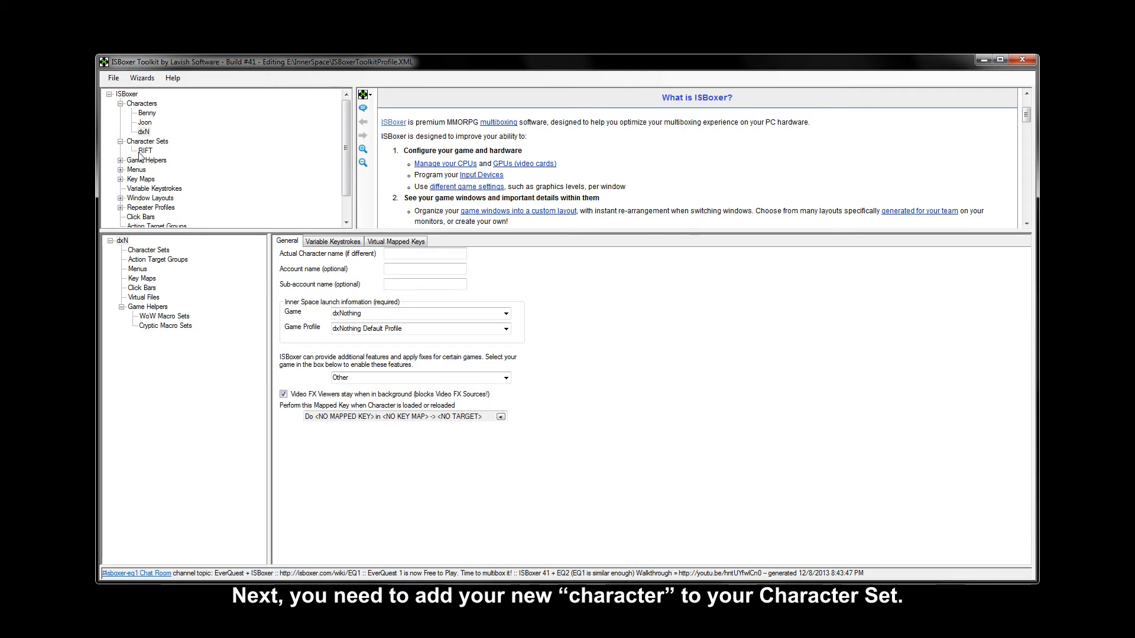
Copy the RIFT character set and name the copy 'RIFT with dxNothing'
click(145, 150)
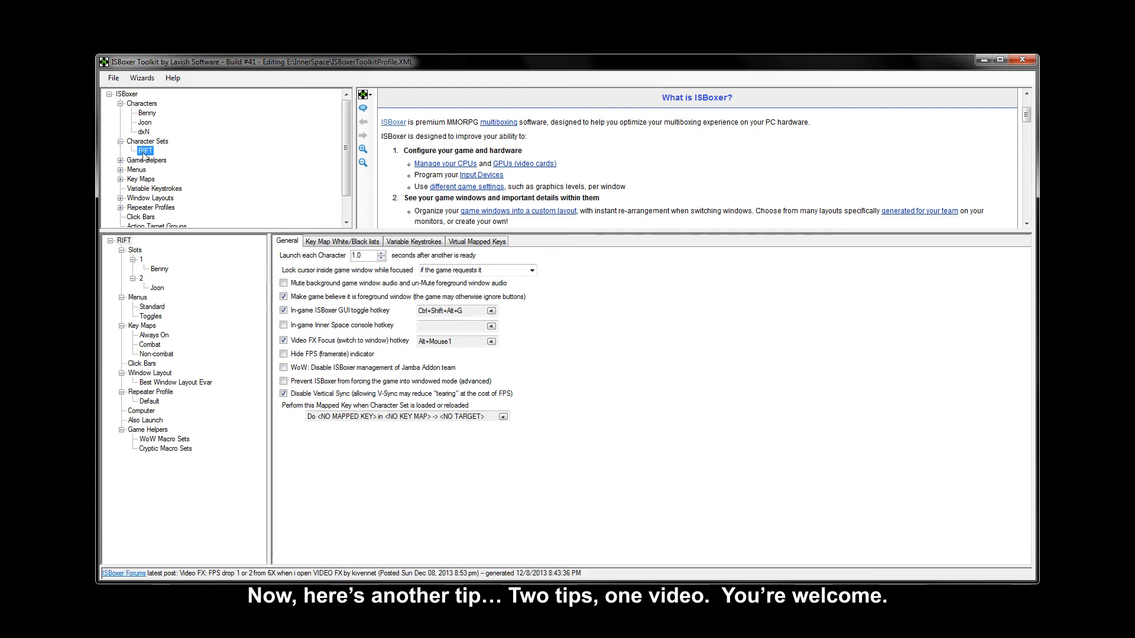
right_click(144, 150)
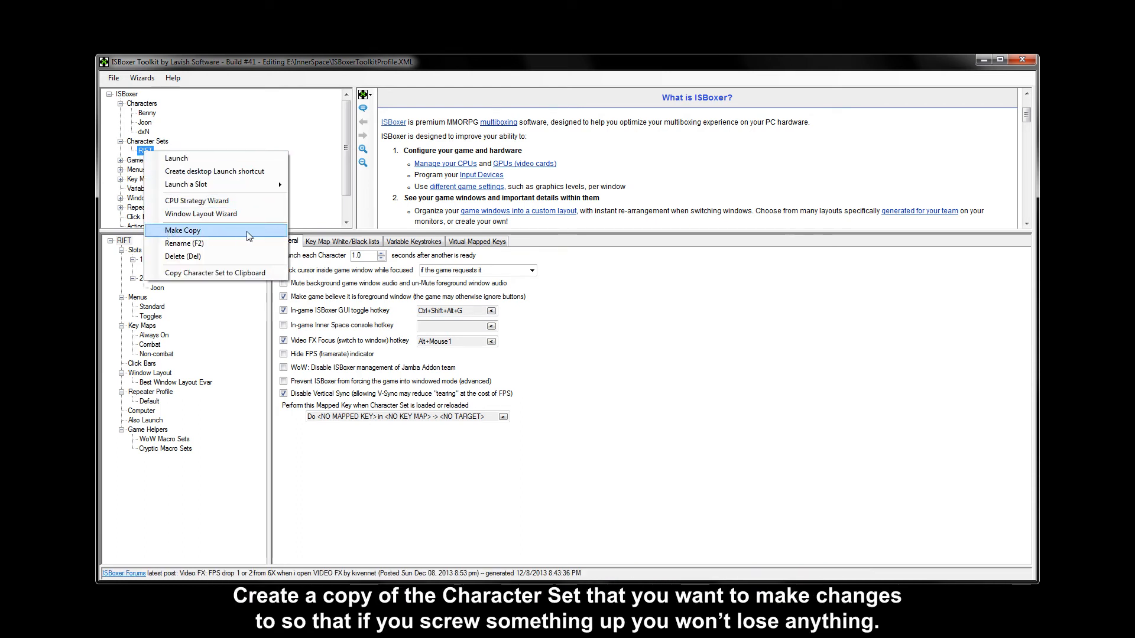
click(182, 231)
text(RIFT with d)
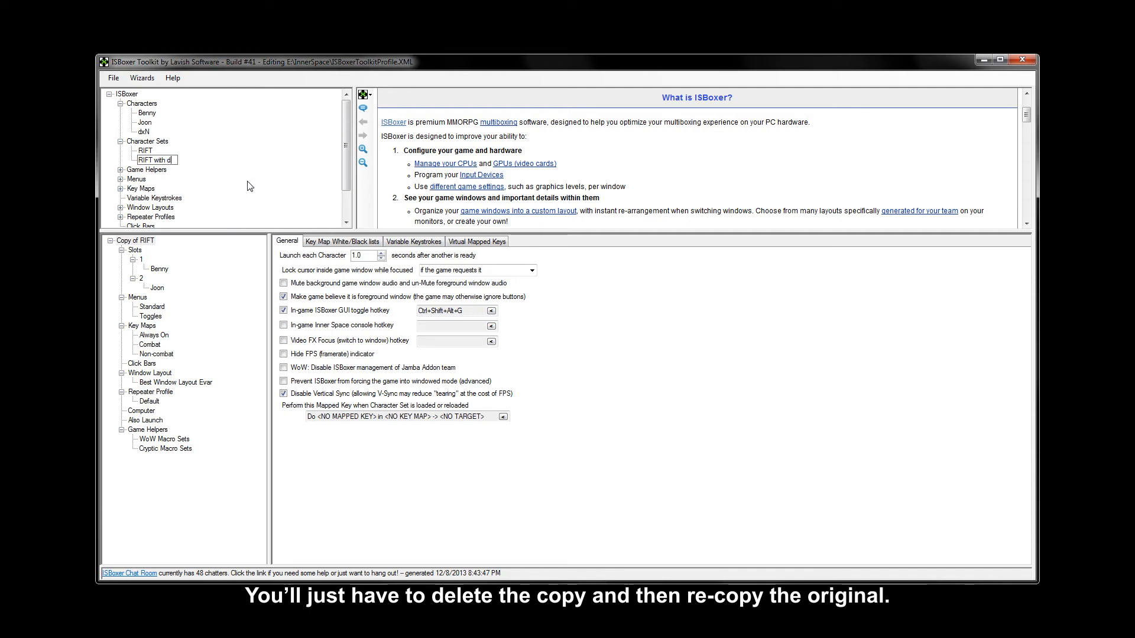
text(xNothing)
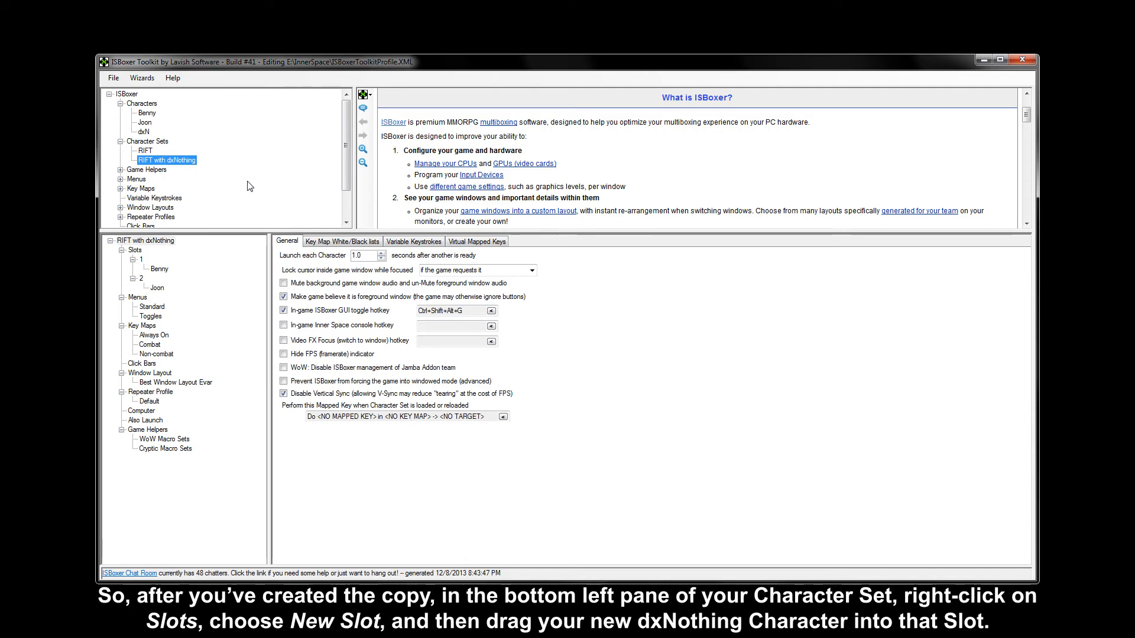
mouse_move(174, 228)
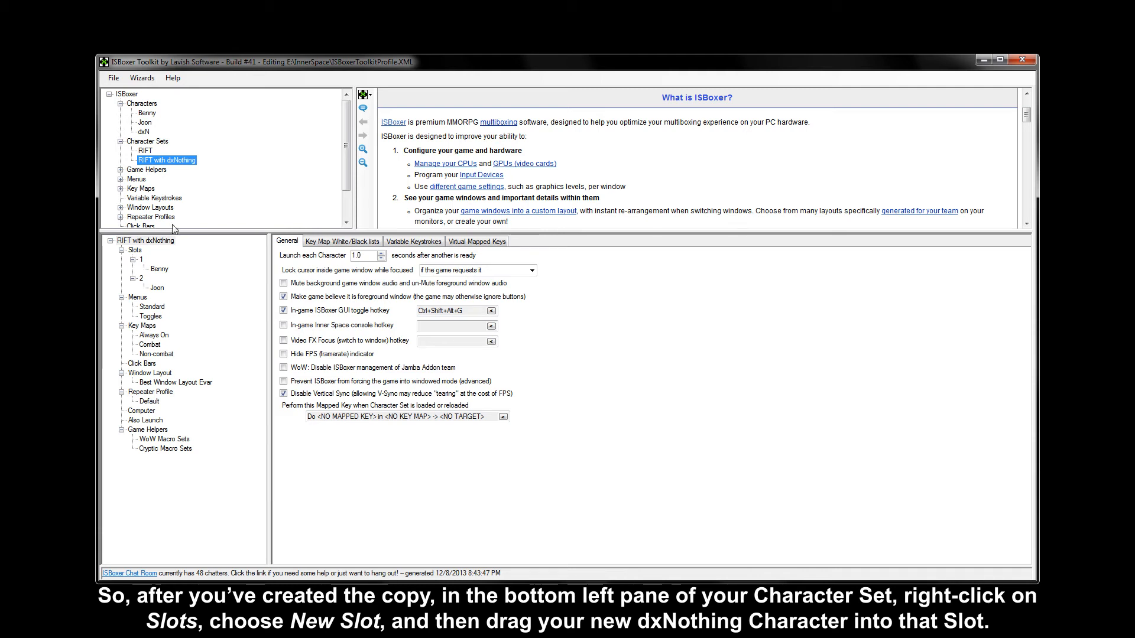
Add slot 3 holding dxN and review its performance settings
right_click(135, 250)
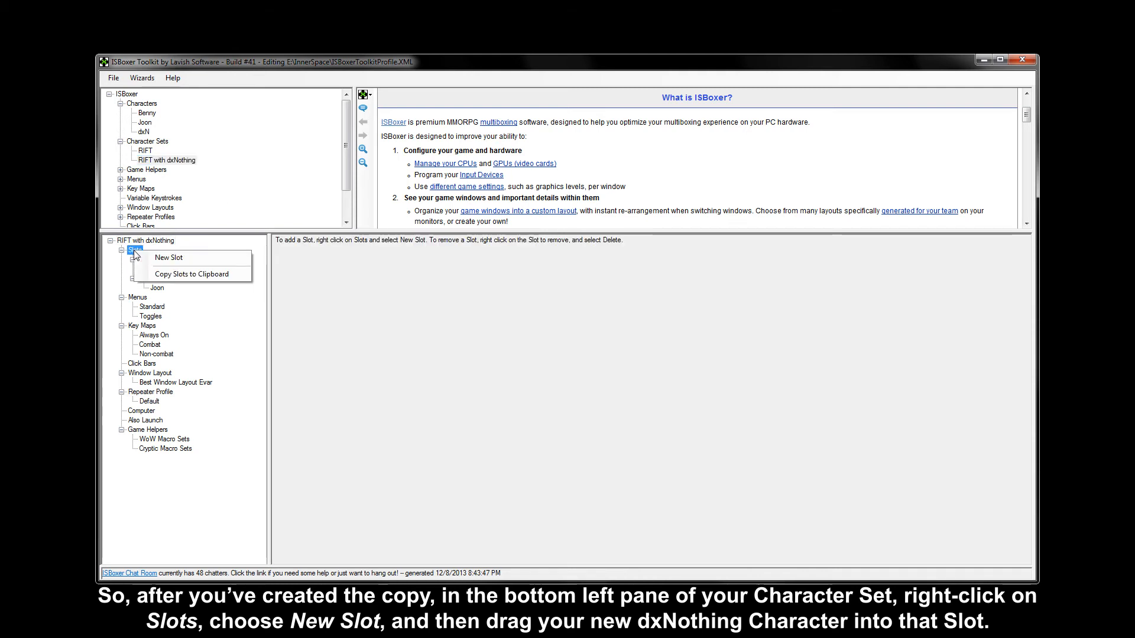
click(169, 256)
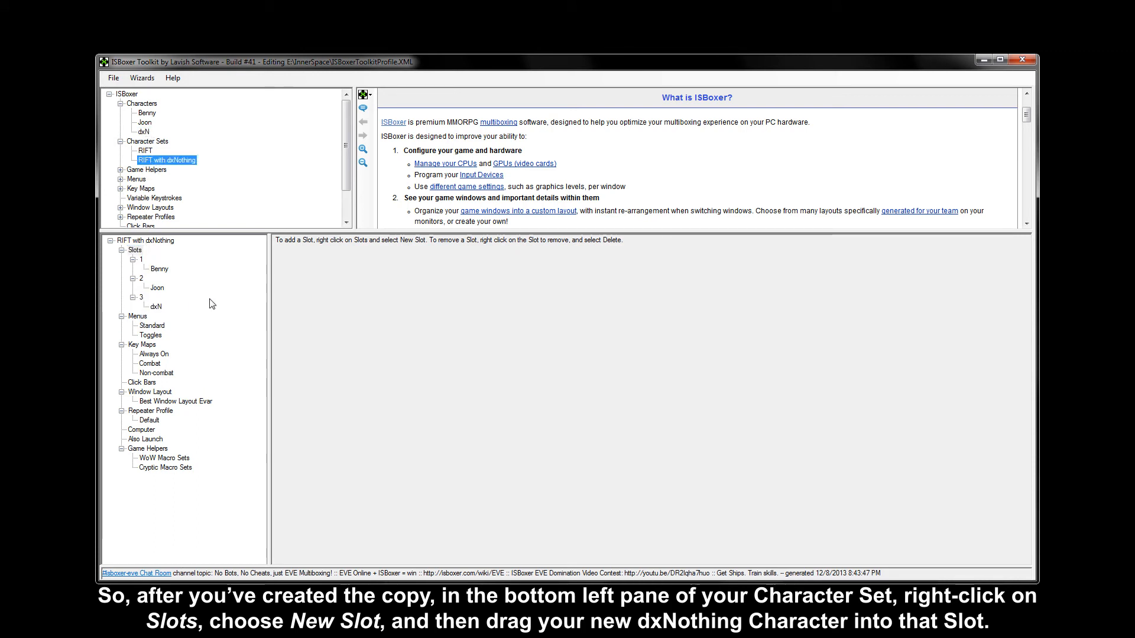
click(142, 298)
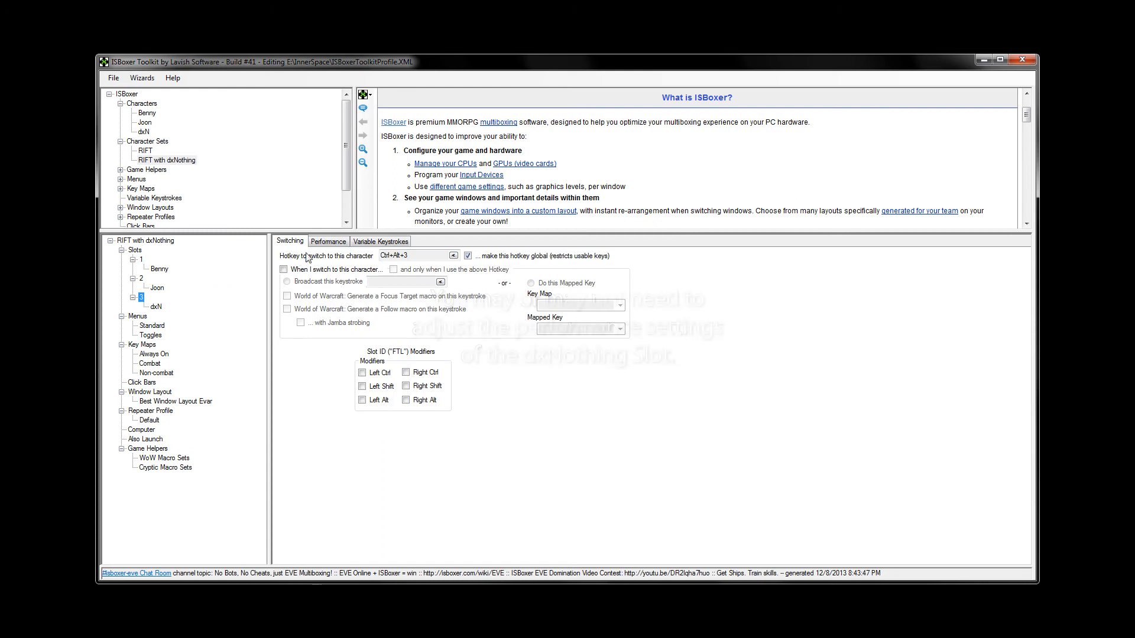
click(327, 241)
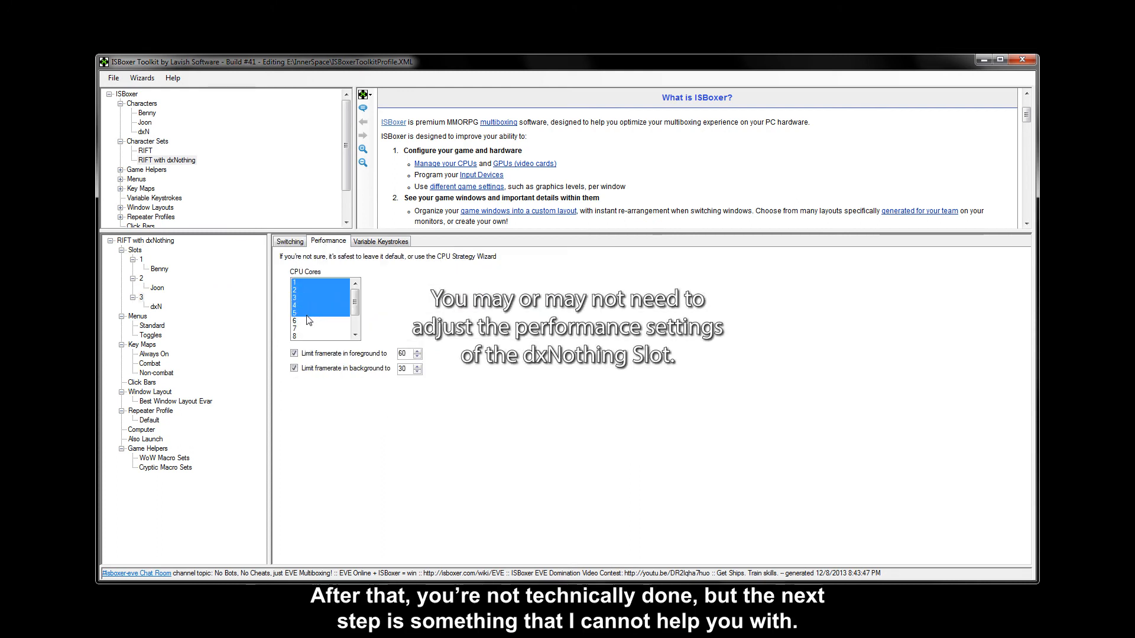
scroll(down, 3)
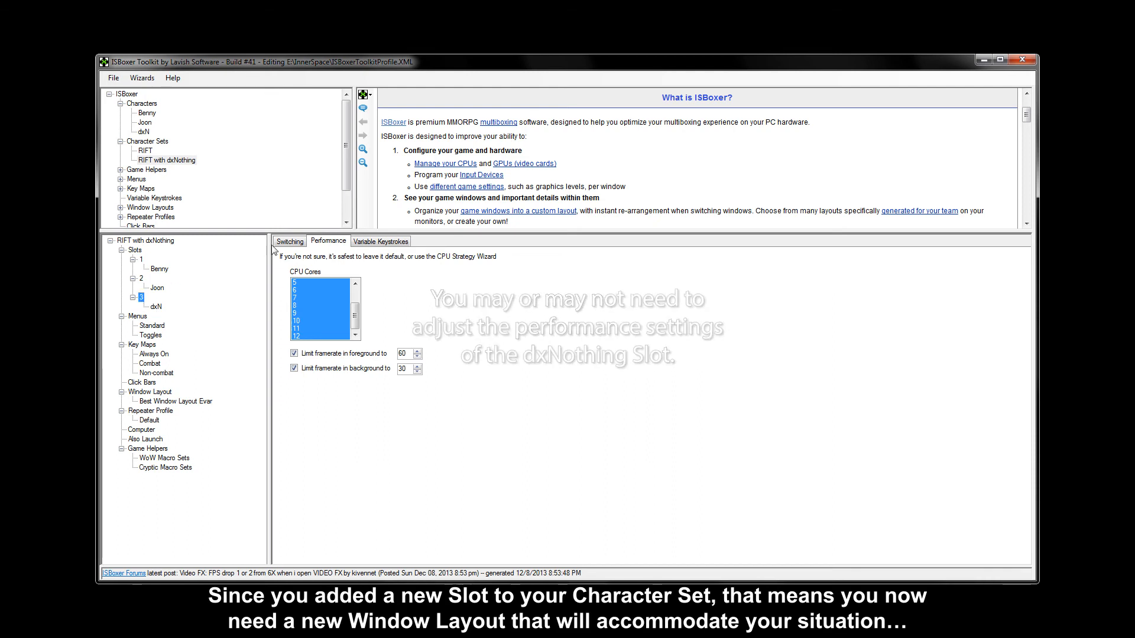
Check the Wizards menu and bring up actions for Best Window Layout Evar
click(288, 242)
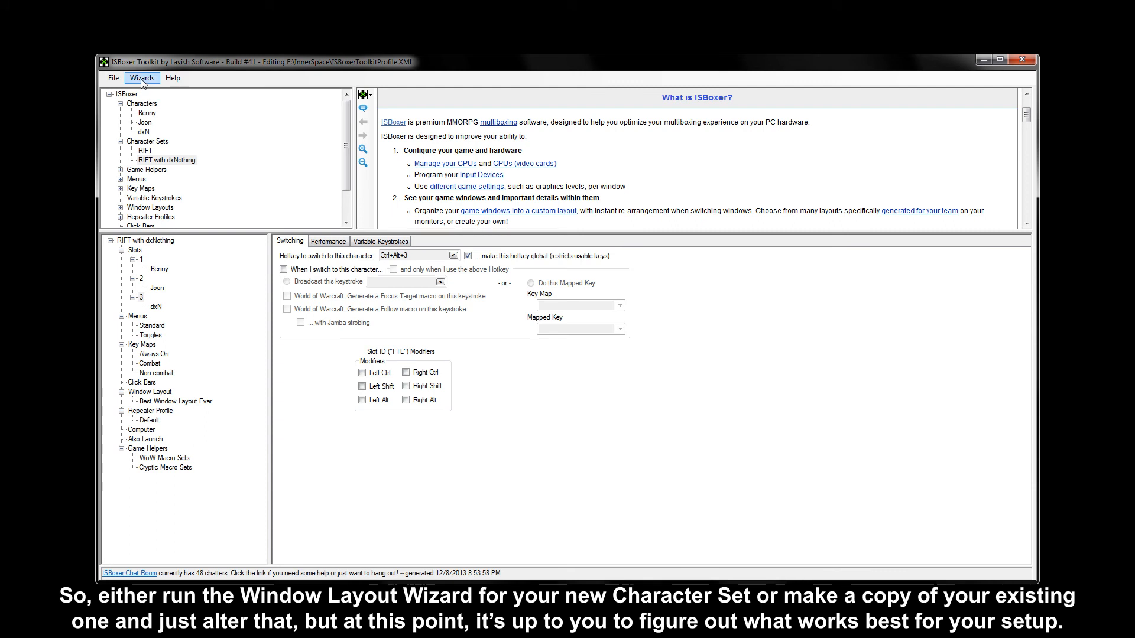
click(142, 79)
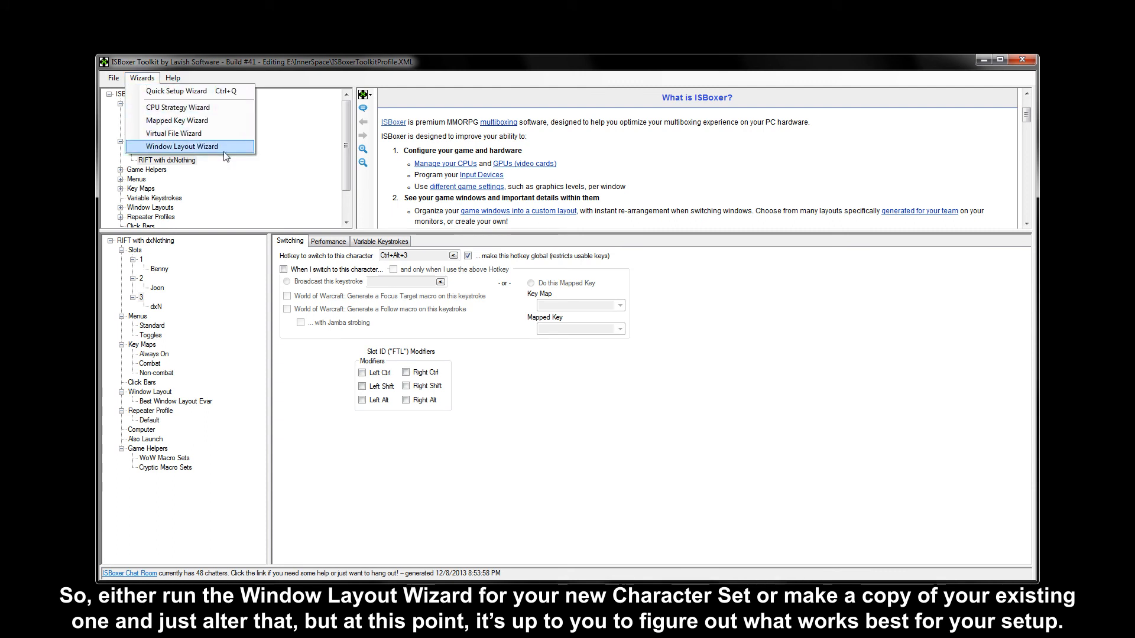
right_click(175, 216)
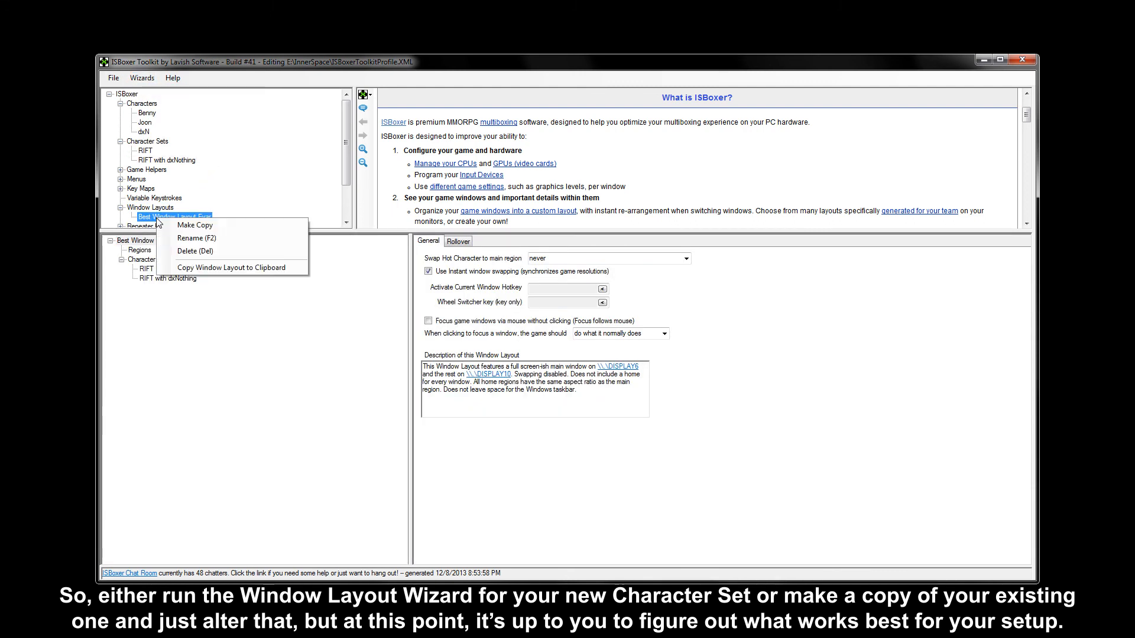